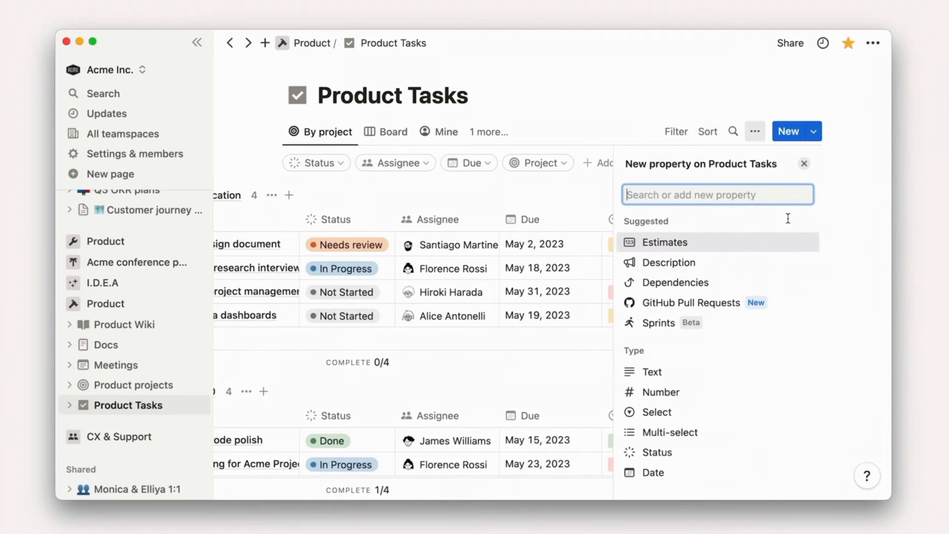
pyautogui.moveTo(658, 323)
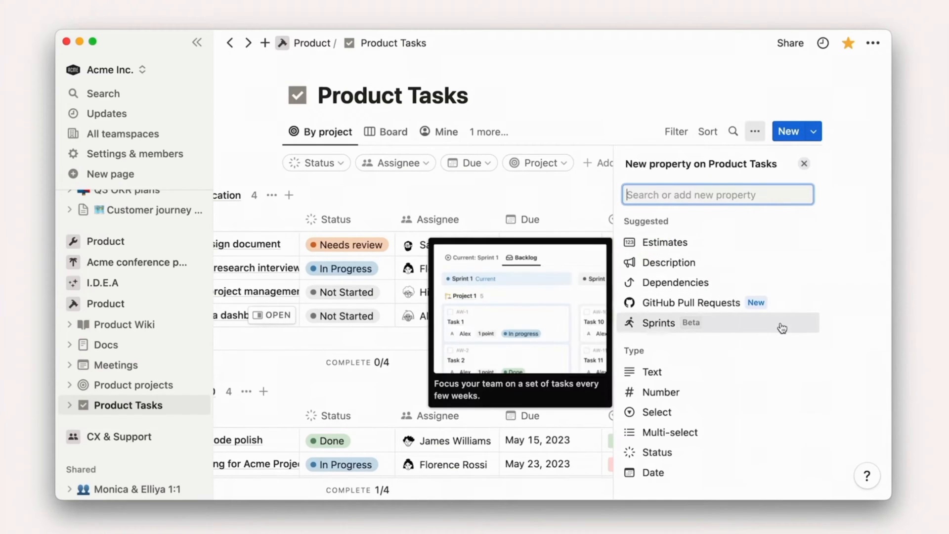
# Step: Add the suggested Sprints property to Product Tasks and assign the task to Sprint 1
pyautogui.click(656, 323)
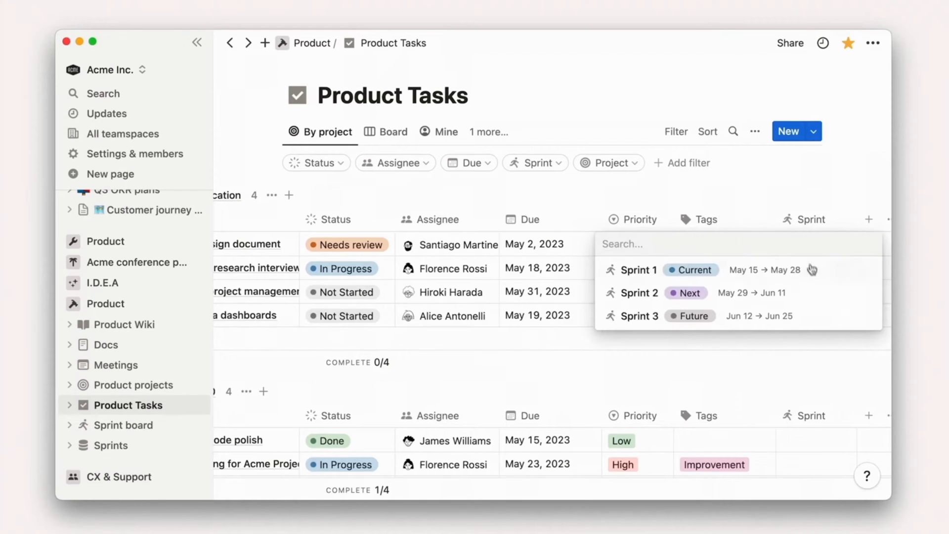
pyautogui.click(639, 269)
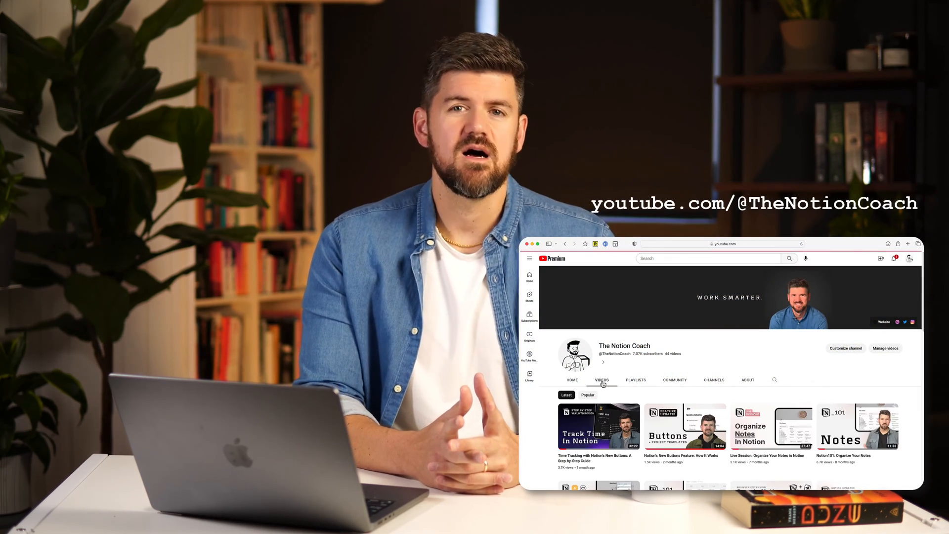
pyautogui.scroll(-3)
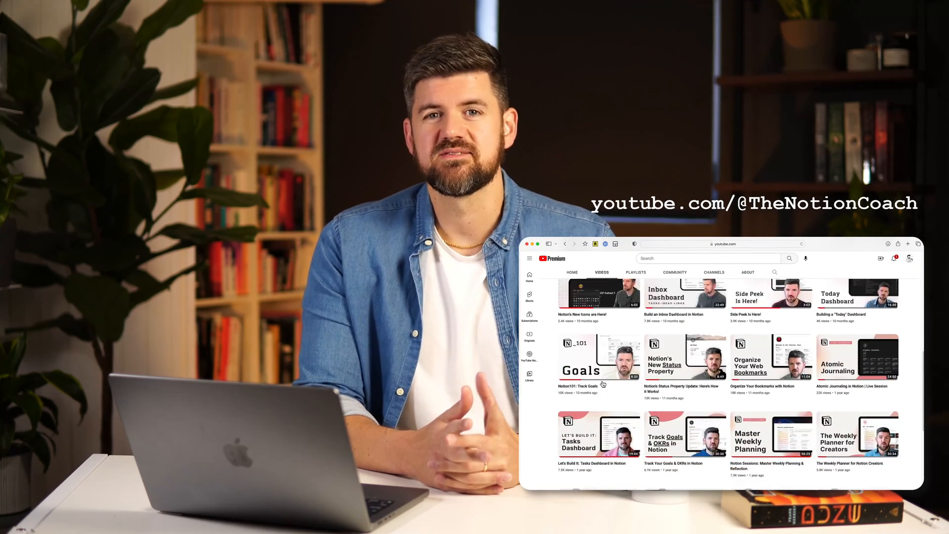
pyautogui.scroll(-3)
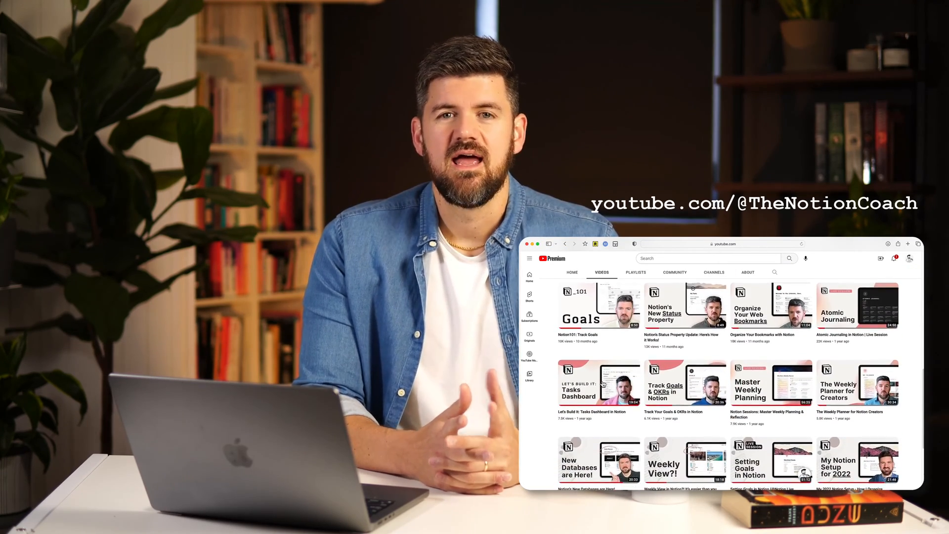
pyautogui.scroll(-3)
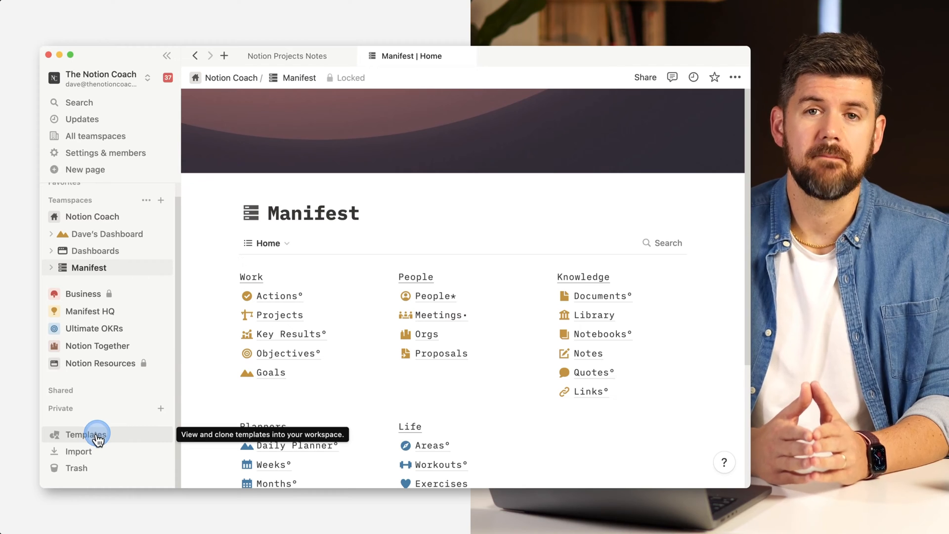
# Step: Preview the Projects & tasks template from the Templates gallery, then reopen the gallery
pyautogui.click(82, 435)
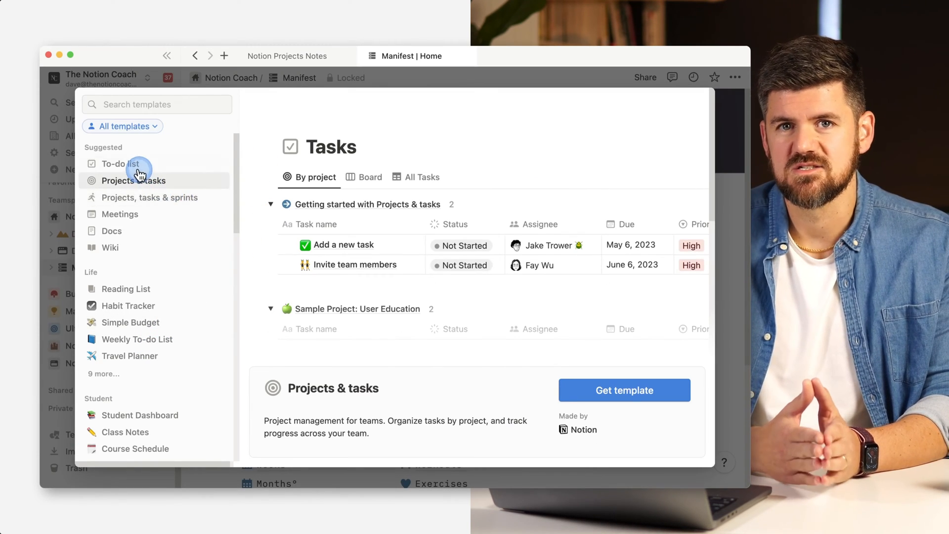
pyautogui.click(149, 197)
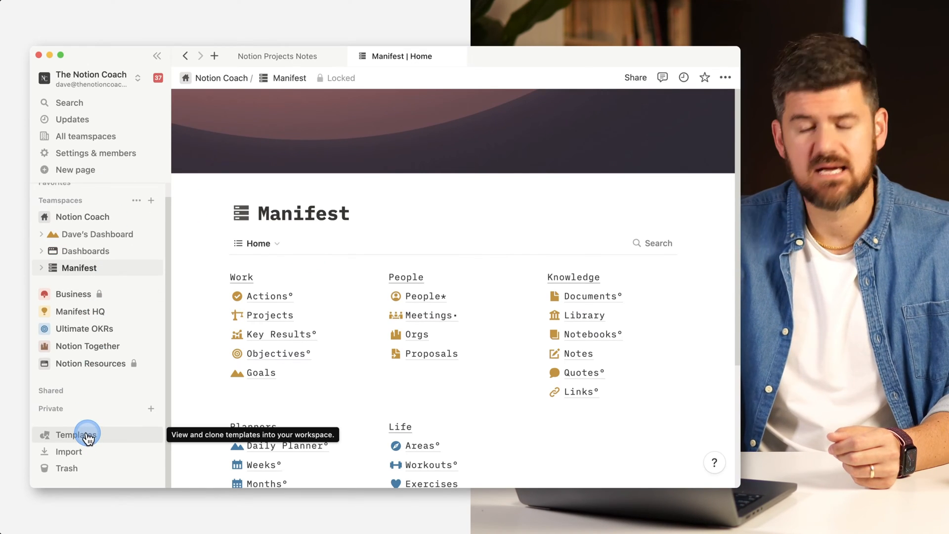
pyautogui.click(75, 434)
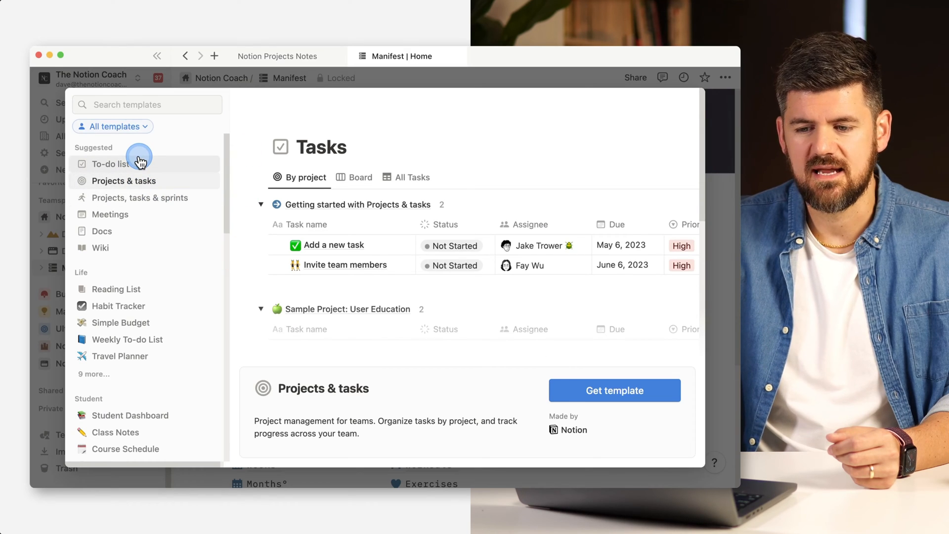
pyautogui.moveTo(133, 186)
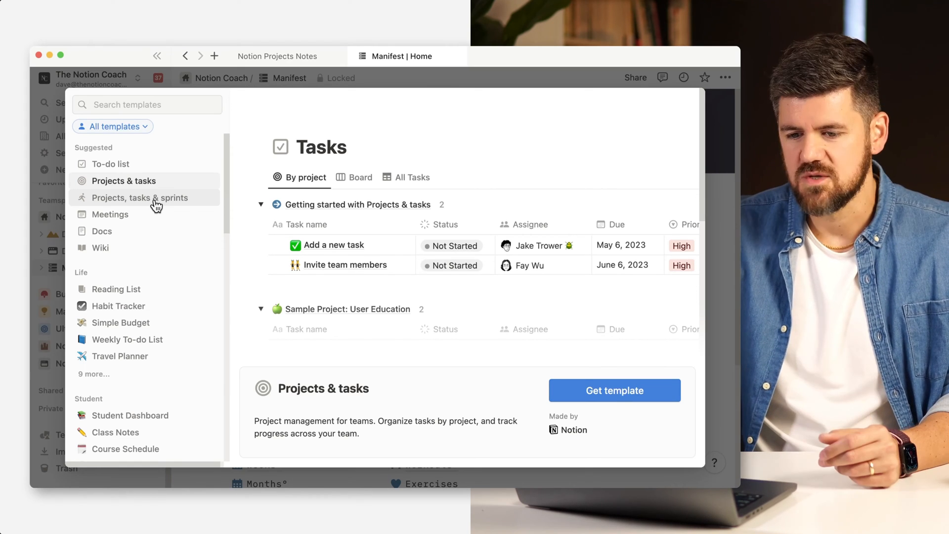
# Step: Preview Projects, tasks & sprints and choose the Notion Coach teamspace as its destination
pyautogui.click(139, 198)
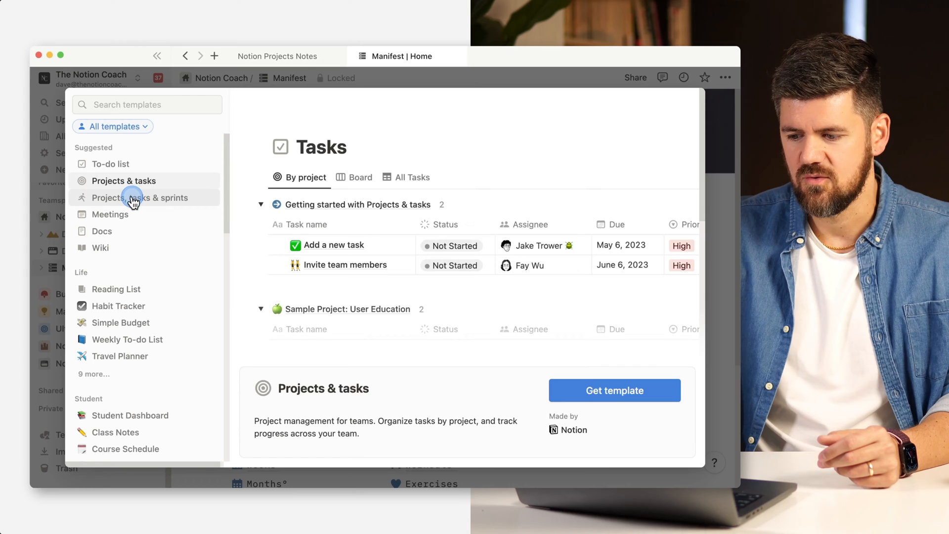
pyautogui.click(139, 197)
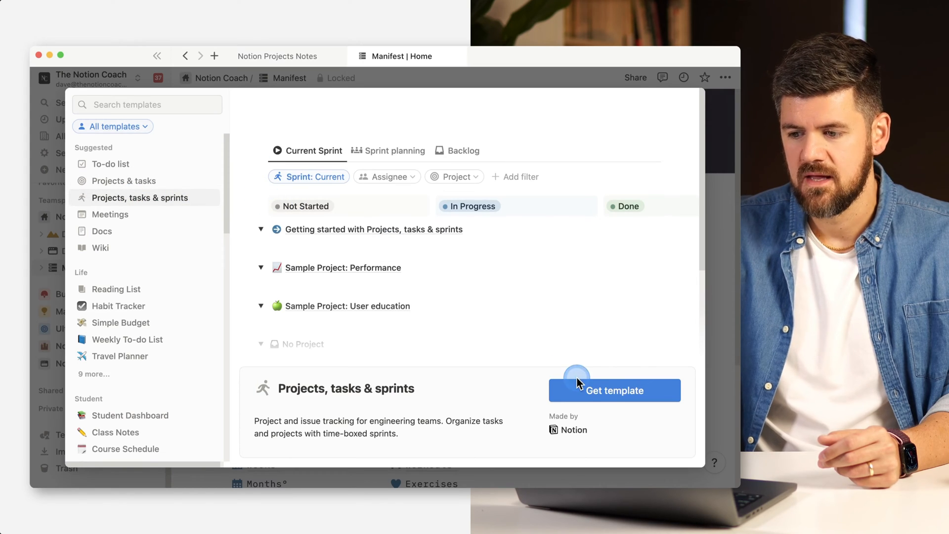
pyautogui.click(614, 391)
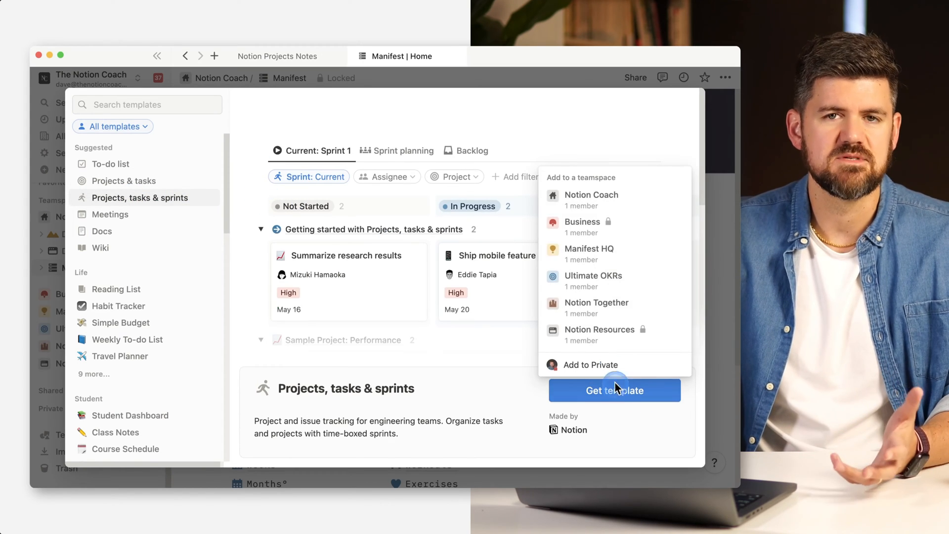
pyautogui.moveTo(610, 206)
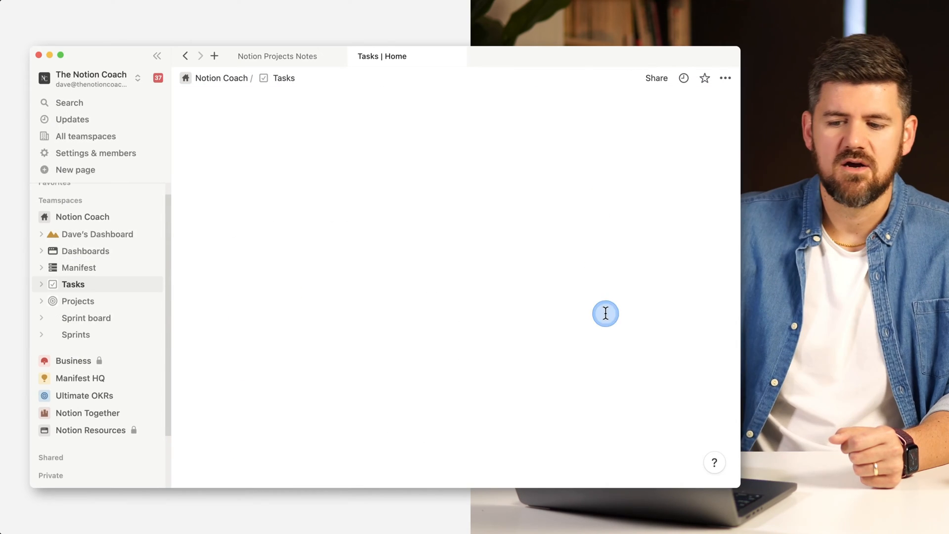
# Step: Open the template's Tasks page, then the Sprint board showing Sprint 1
pyautogui.click(72, 284)
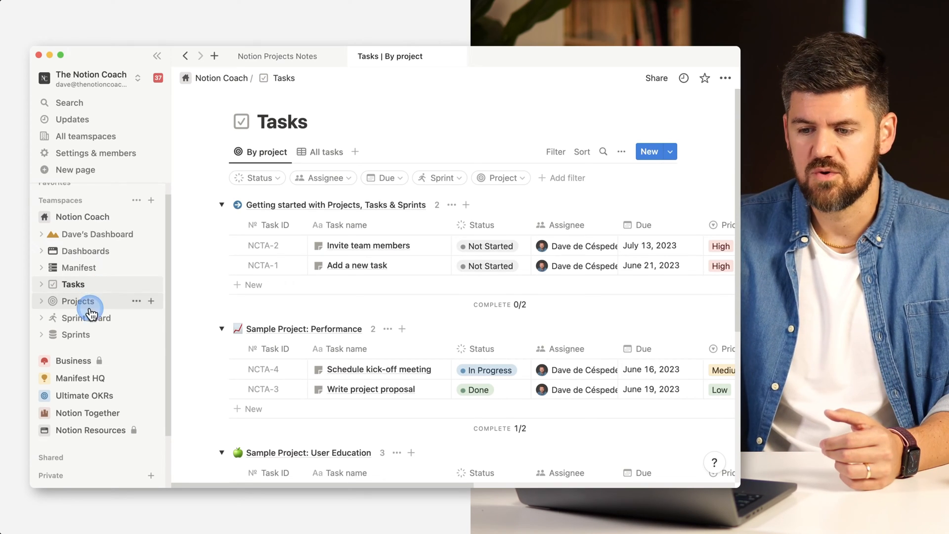
pyautogui.moveTo(94, 334)
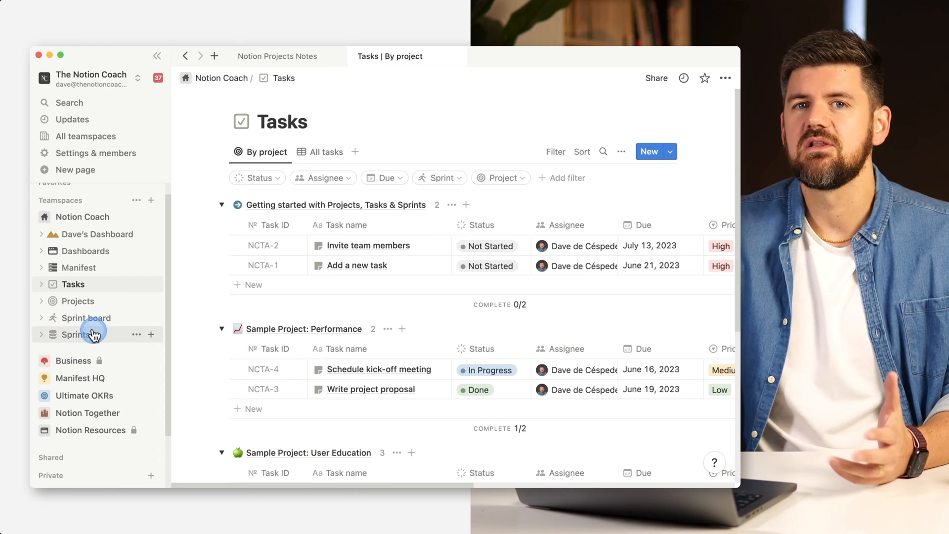
pyautogui.click(85, 318)
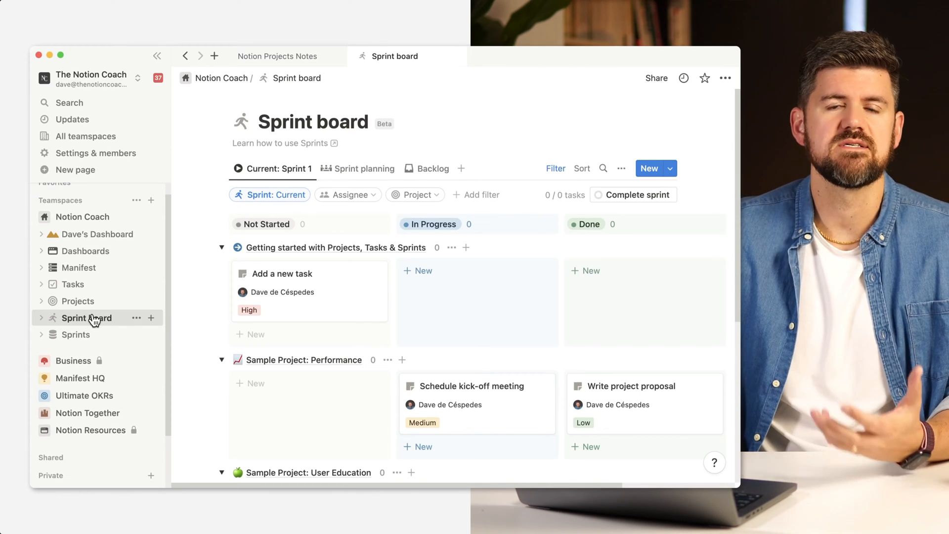
# Step: Return to the Tasks database from the sidebar
pyautogui.click(73, 285)
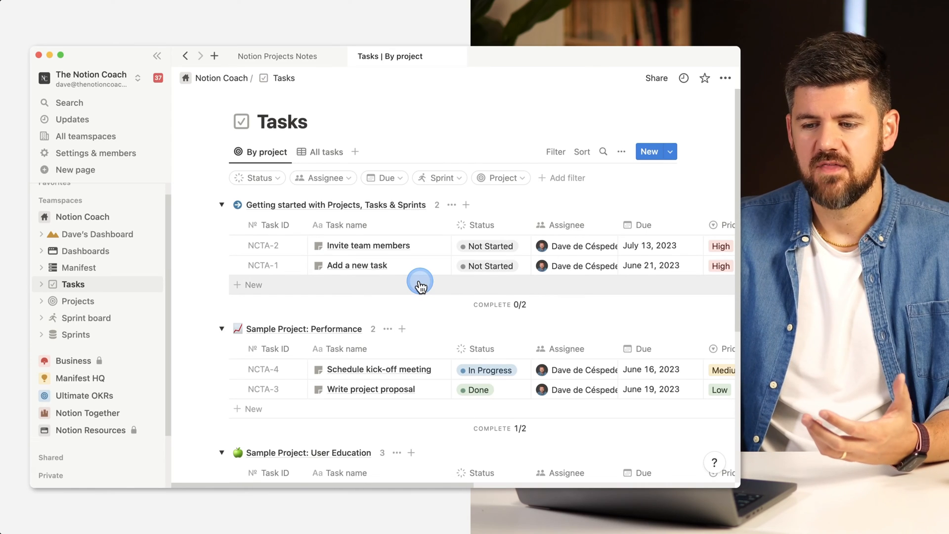
# Step: Collapse the Getting started, Sample Project: Performance and User Education groups
pyautogui.click(222, 205)
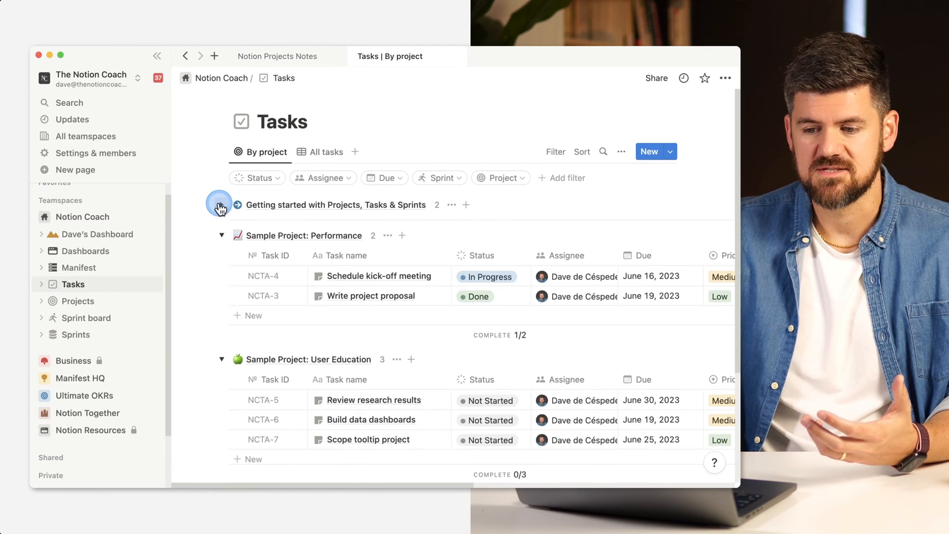
pyautogui.click(221, 235)
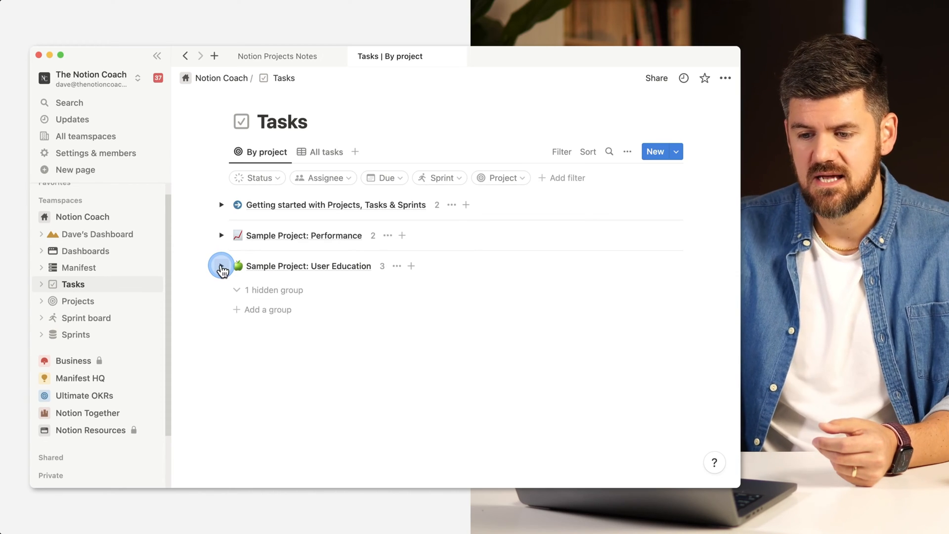
pyautogui.click(221, 204)
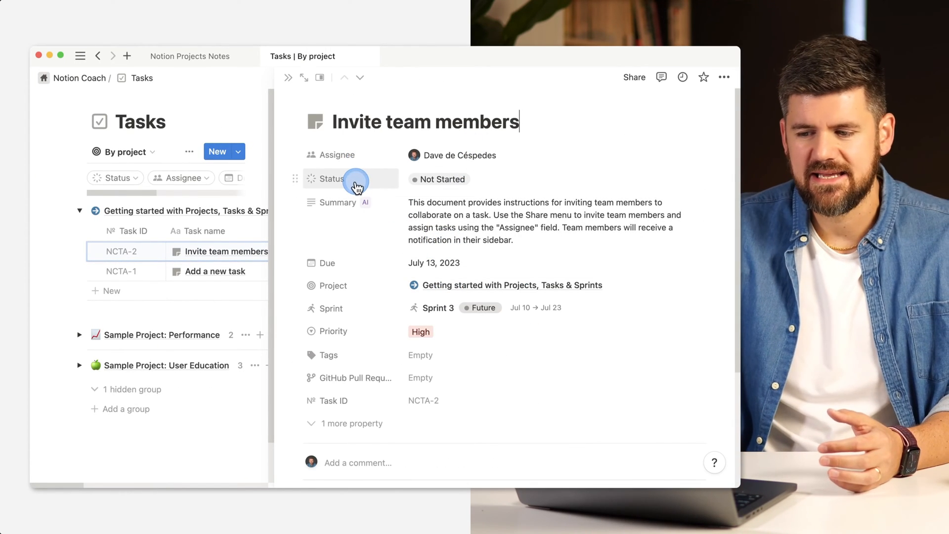
pyautogui.moveTo(356, 337)
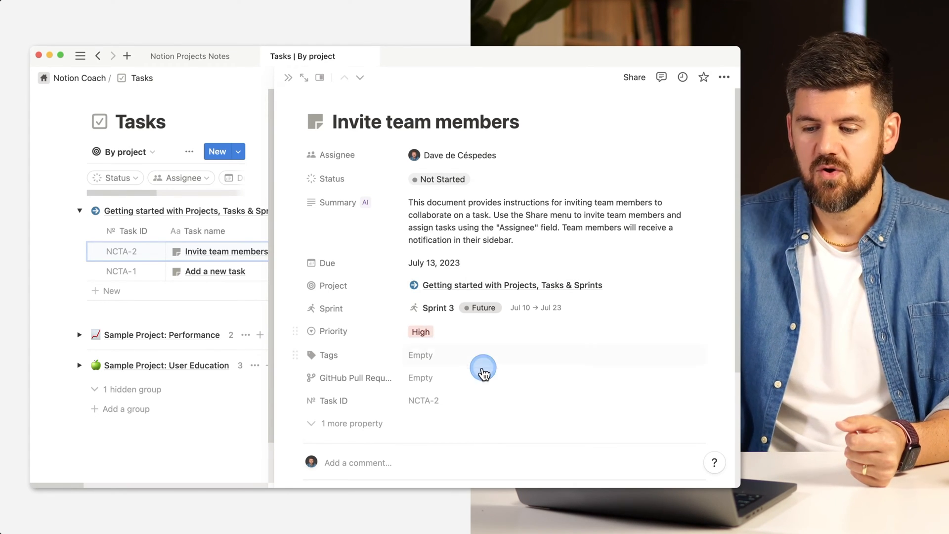
# Step: Scroll through the Invite team members task details
pyautogui.scroll(-3)
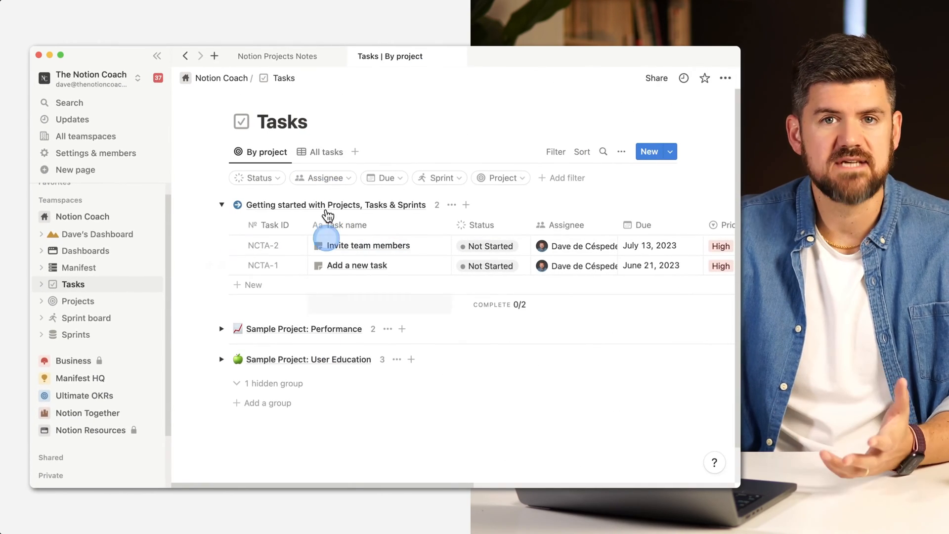
# Step: Show all tasks in one table, then open the Projects Active view
pyautogui.click(326, 152)
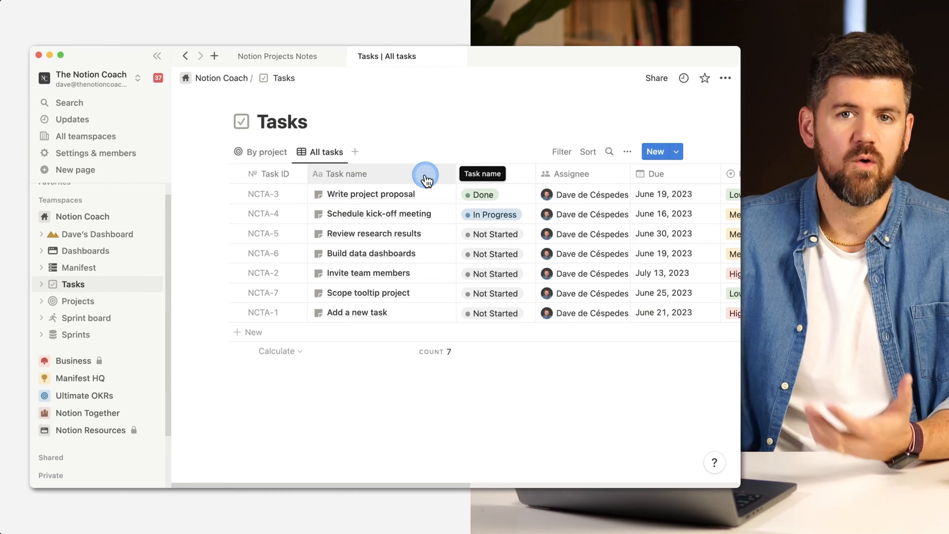
pyautogui.moveTo(427, 180)
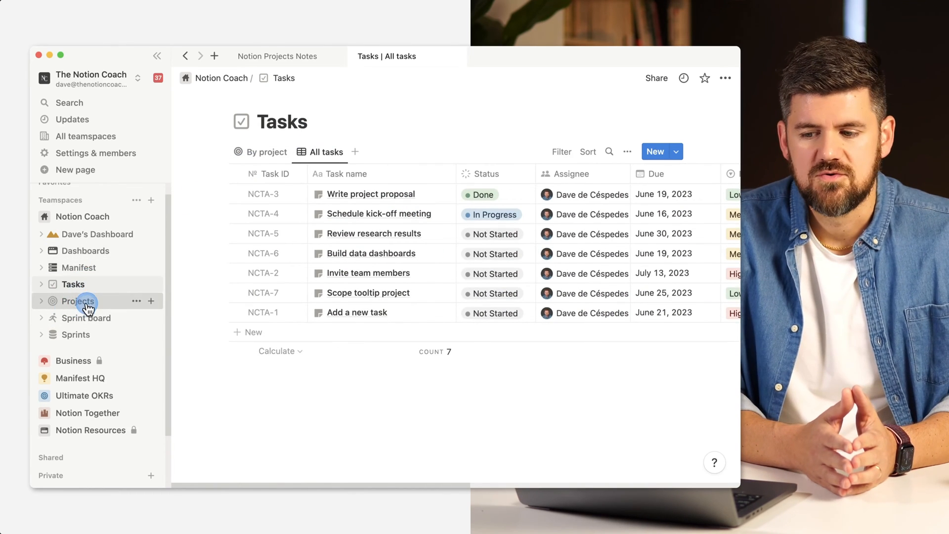
pyautogui.click(77, 301)
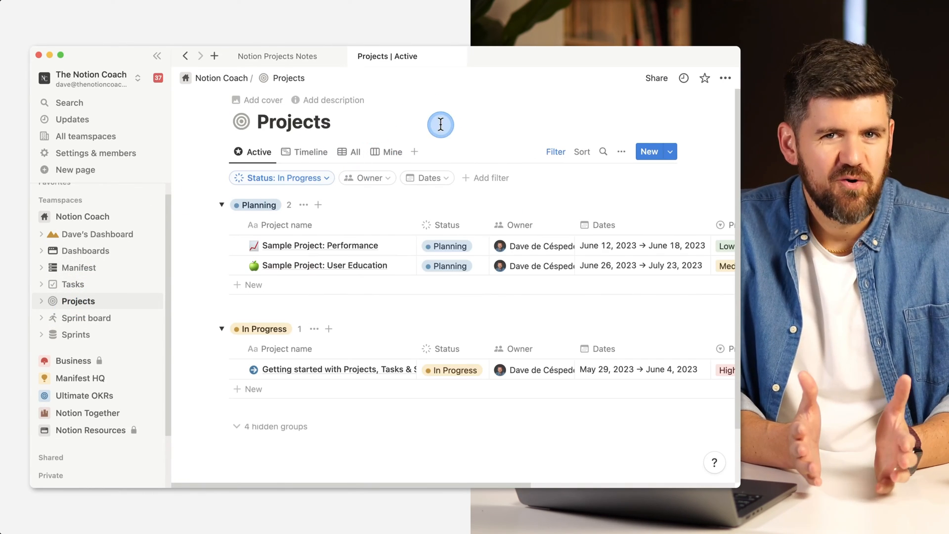
pyautogui.moveTo(490, 116)
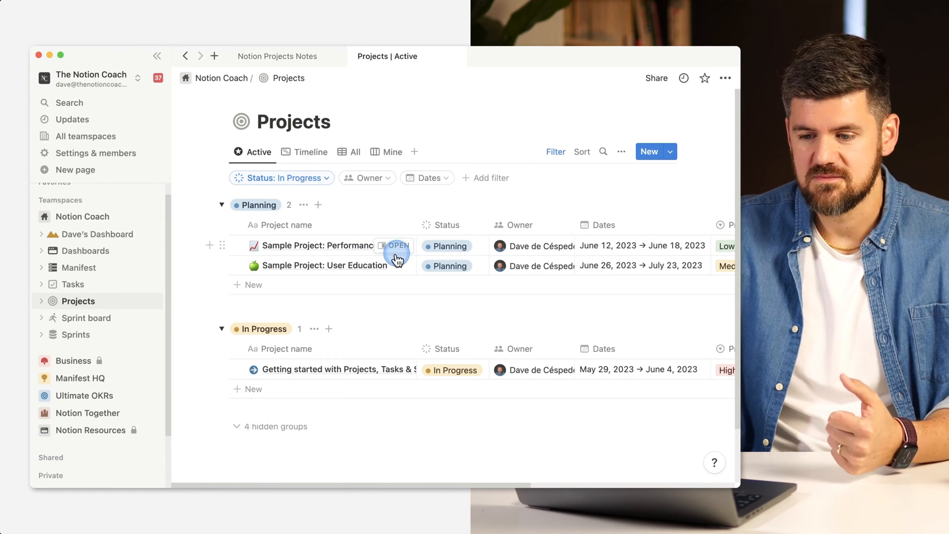
# Step: Open Sample Project: Performance in side peek and scroll its properties and tasks
pyautogui.click(445, 225)
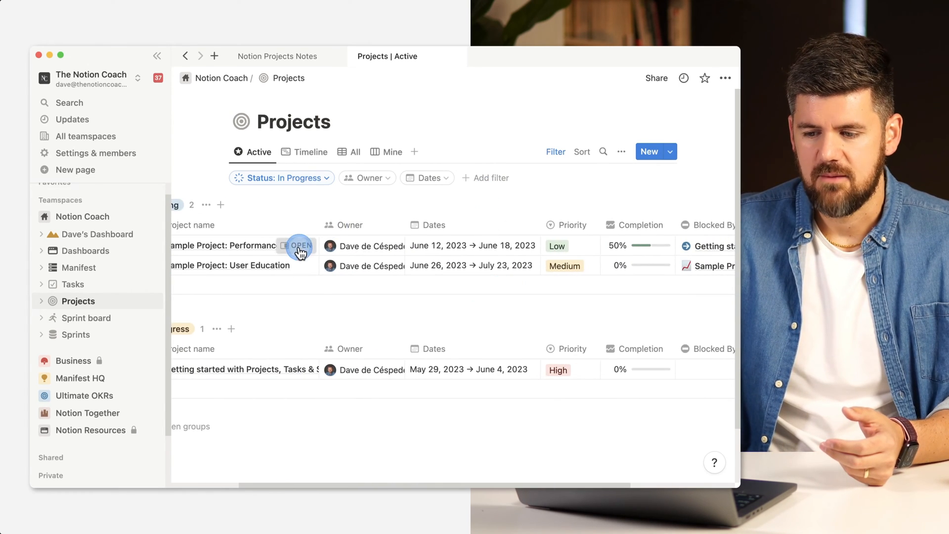
pyautogui.click(299, 245)
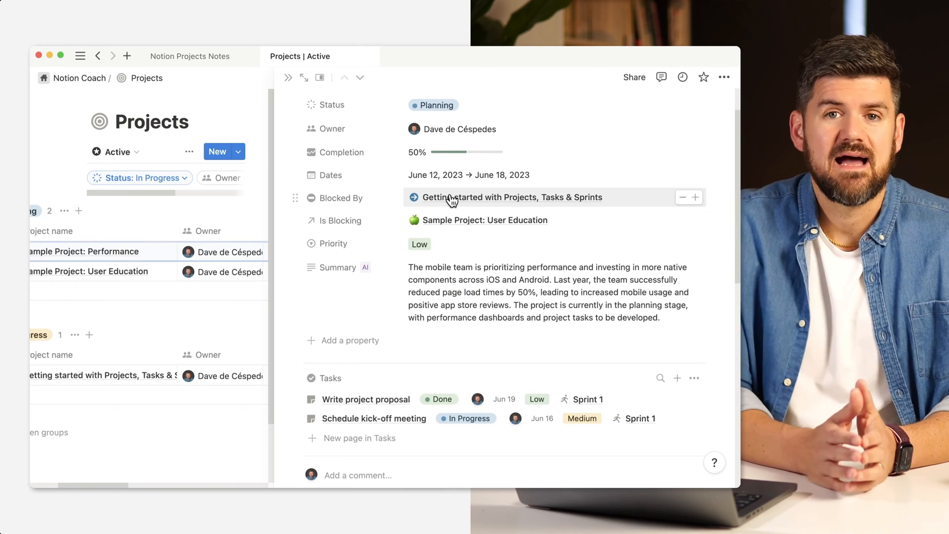
pyautogui.scroll(-3)
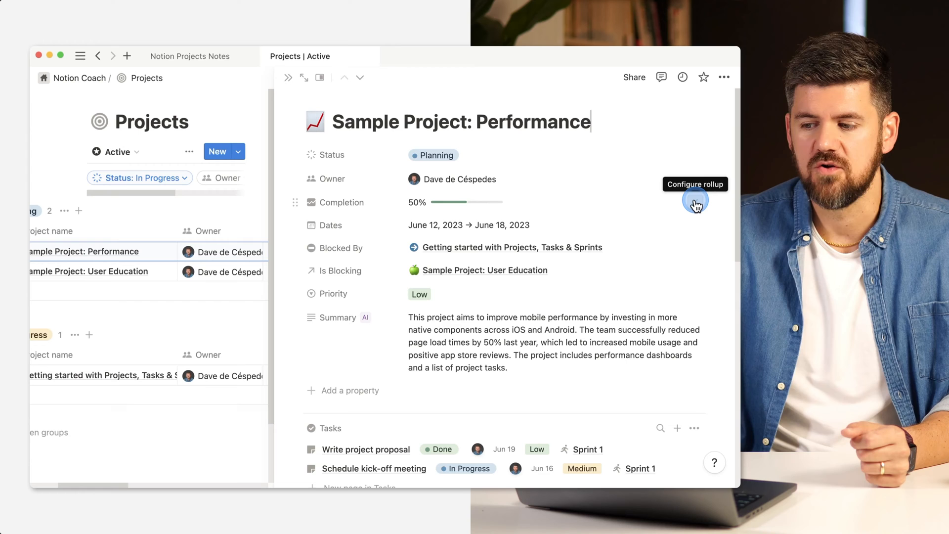
pyautogui.click(694, 203)
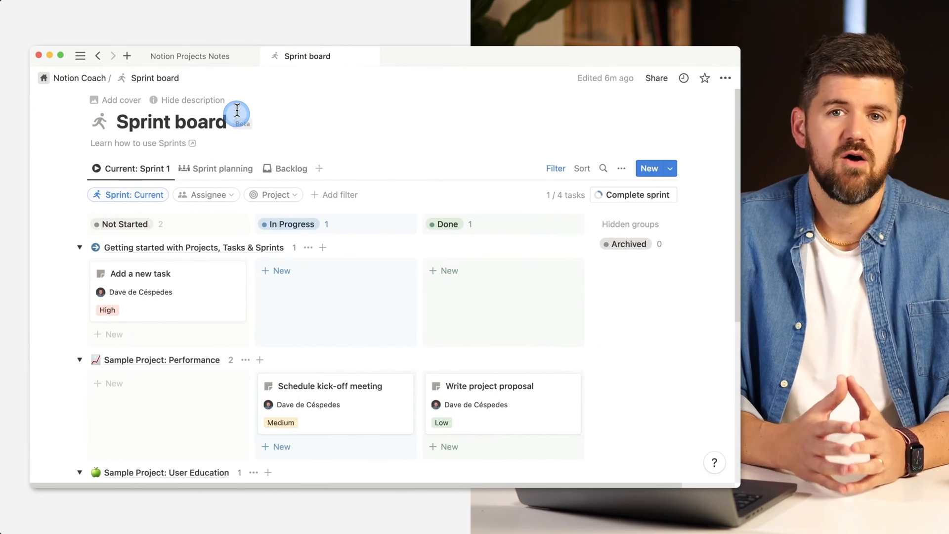
pyautogui.moveTo(237, 111)
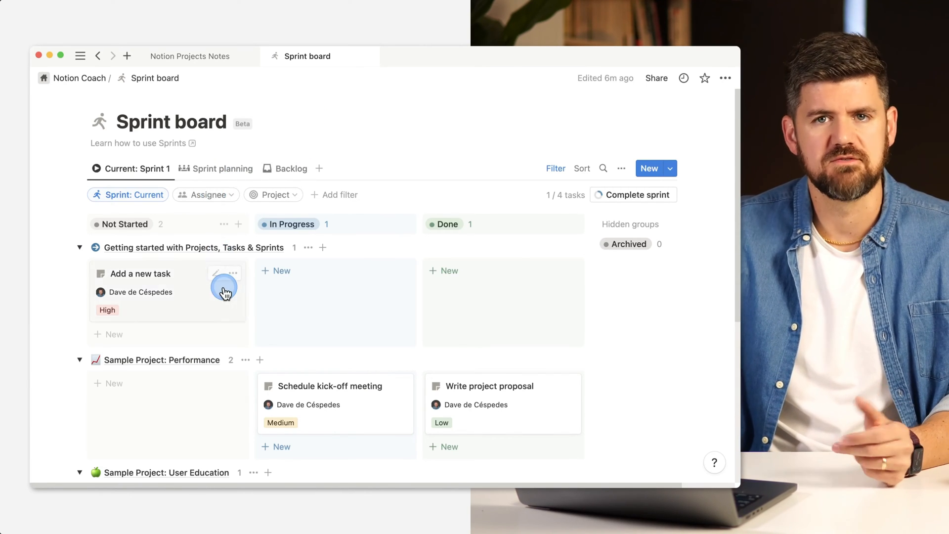
# Step: Scroll down the Sprint 1 board to view its project groups
pyautogui.scroll(-3)
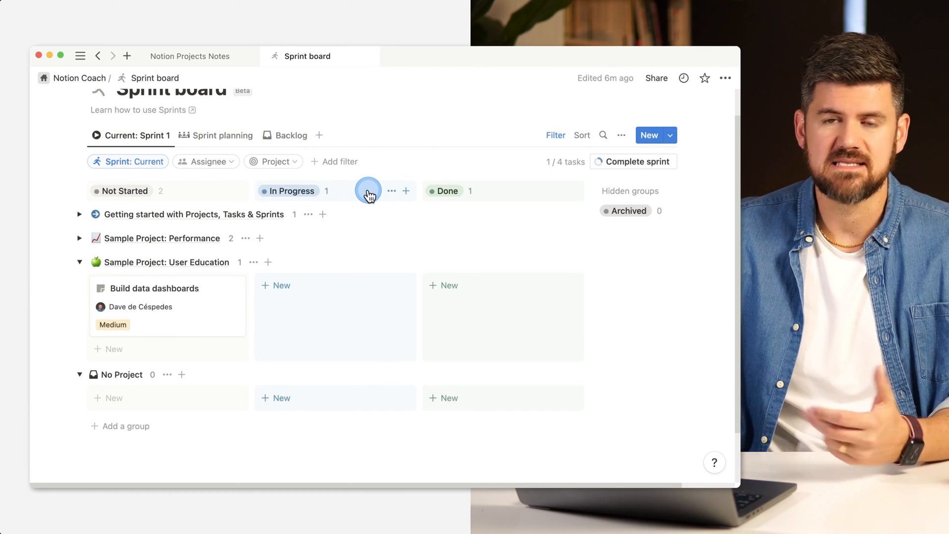
pyautogui.moveTo(348, 245)
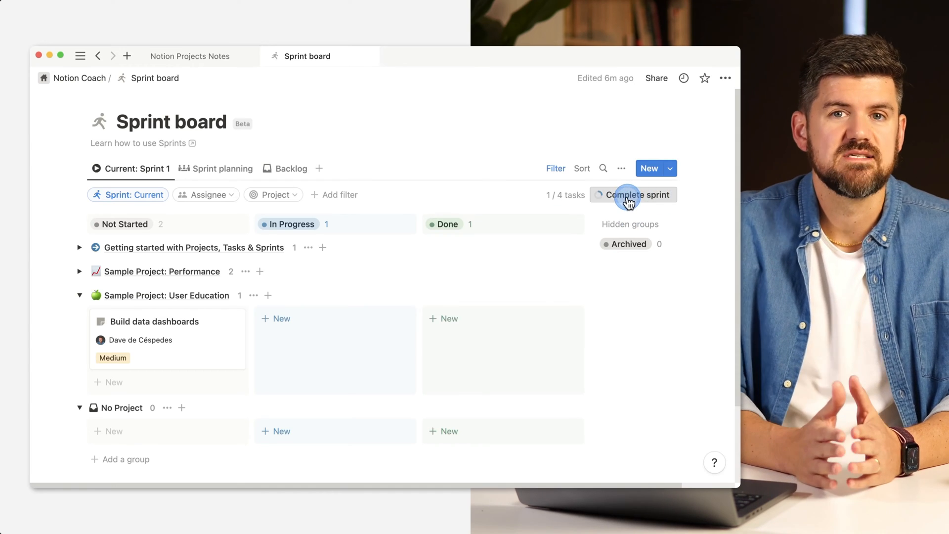
# Step: Collapse the Getting started and Sample Project: Performance task groups on the Sprint 1 board
pyautogui.click(633, 195)
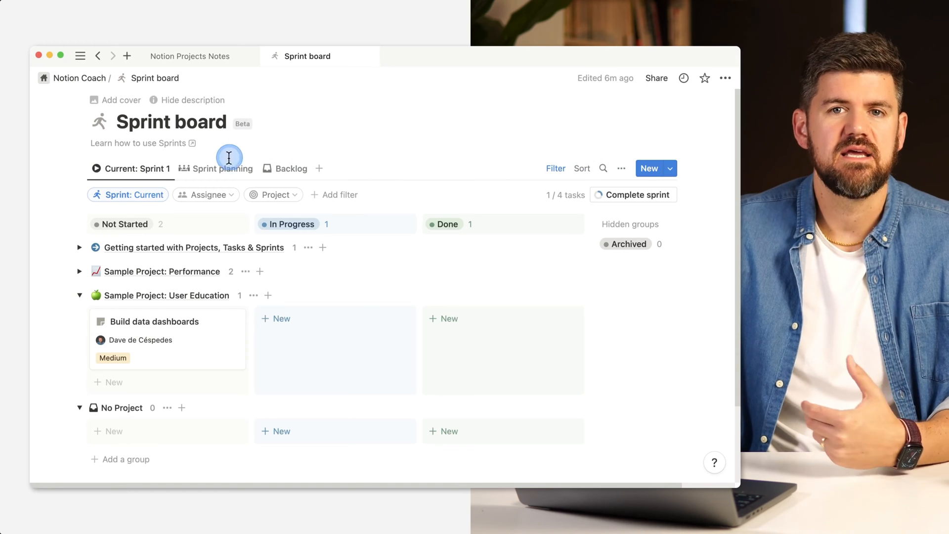
# Step: Move Scope tooltip project from Backlog into Sprint 2 on Sprint planning, then view Backlog
pyautogui.click(222, 168)
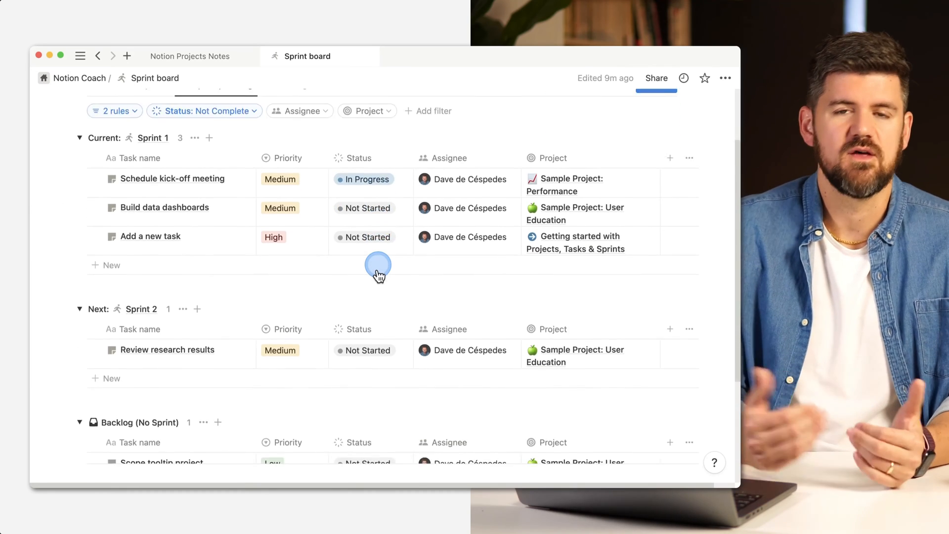
pyautogui.scroll(-3)
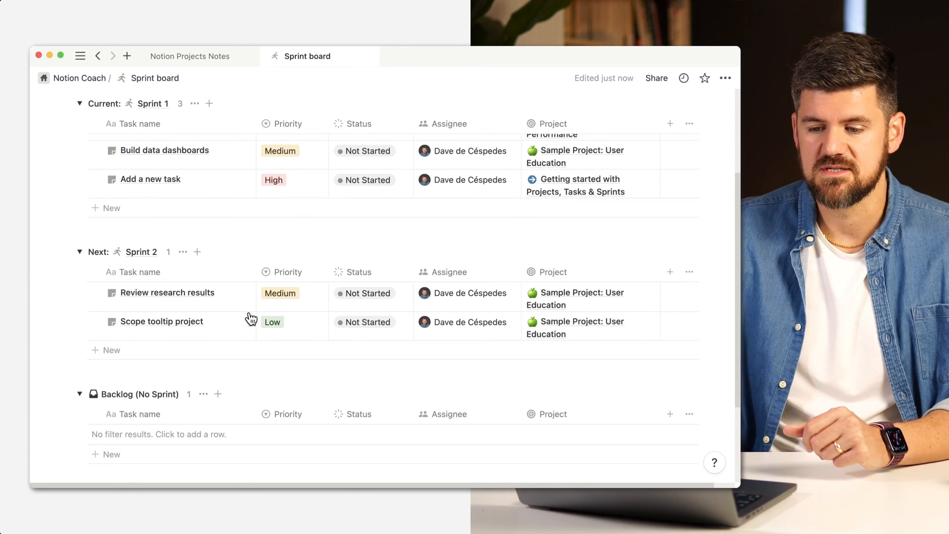
pyautogui.click(291, 169)
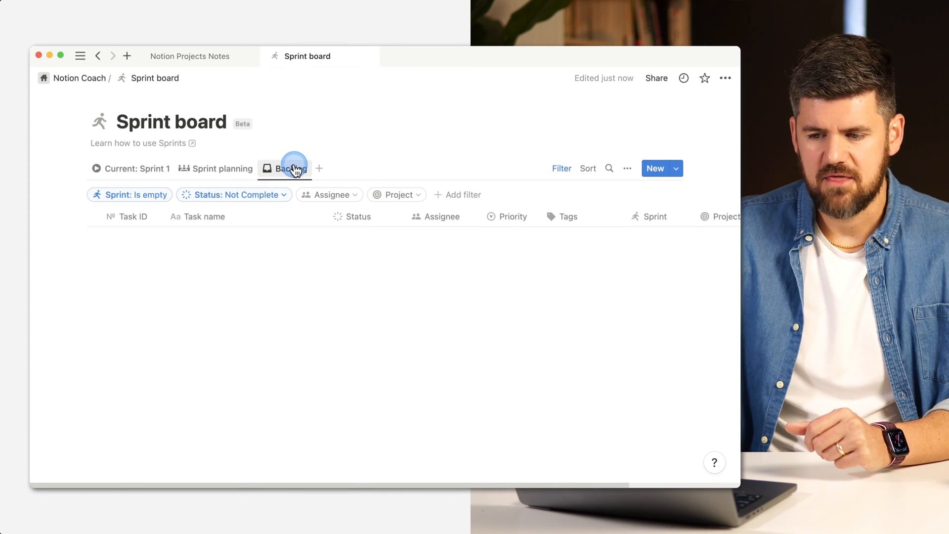
# Step: Set Scope tooltip project's Sprint to Sprint 3 in the Backlog view
pyautogui.click(291, 168)
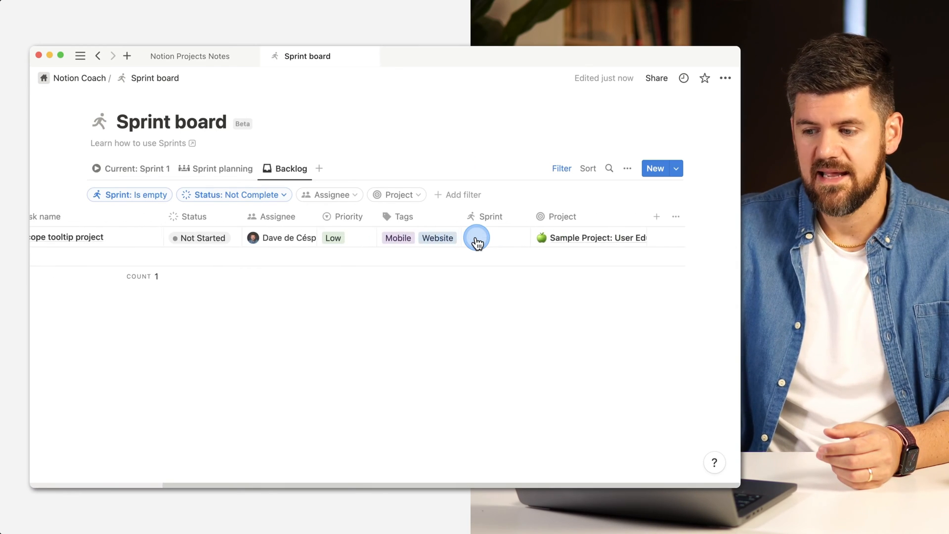
pyautogui.click(476, 237)
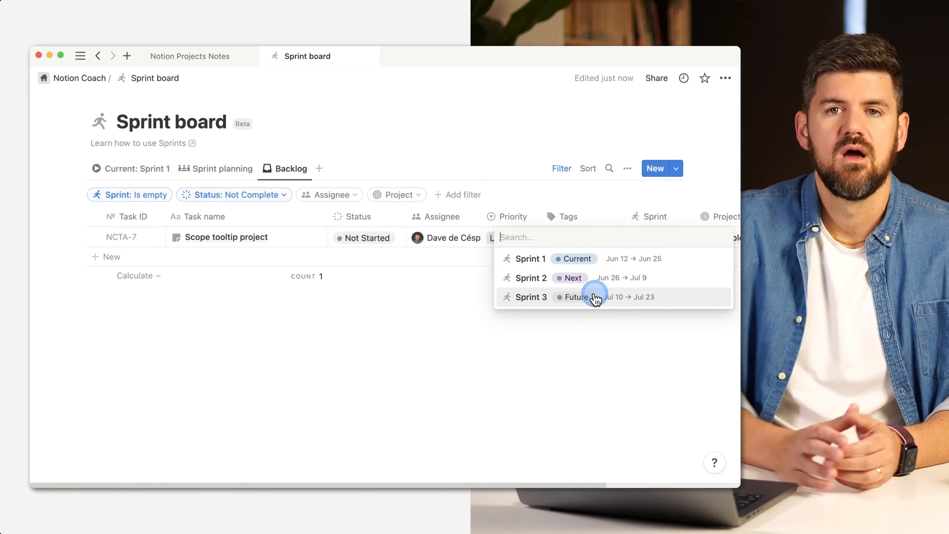
pyautogui.click(529, 296)
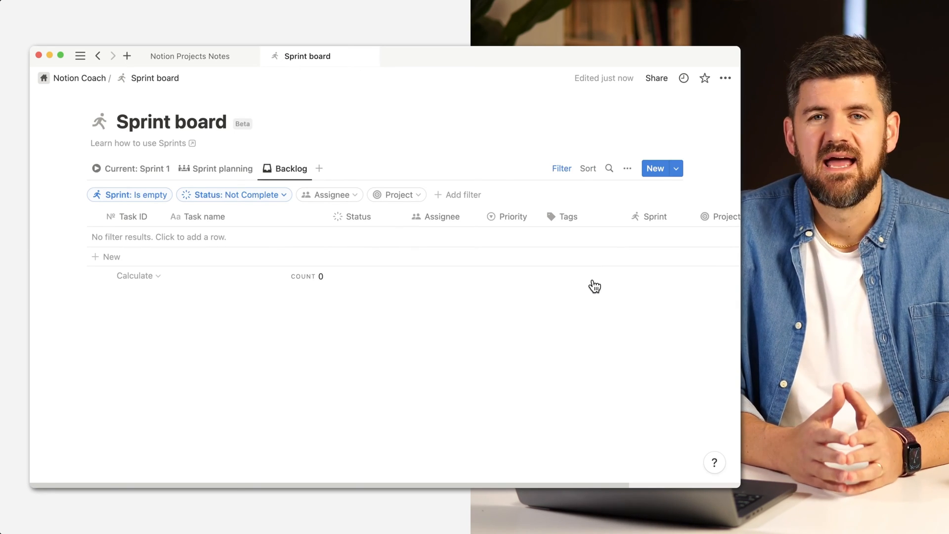
# Step: Return to the Current: Sprint 1 board with the workspace page list showing
pyautogui.click(137, 168)
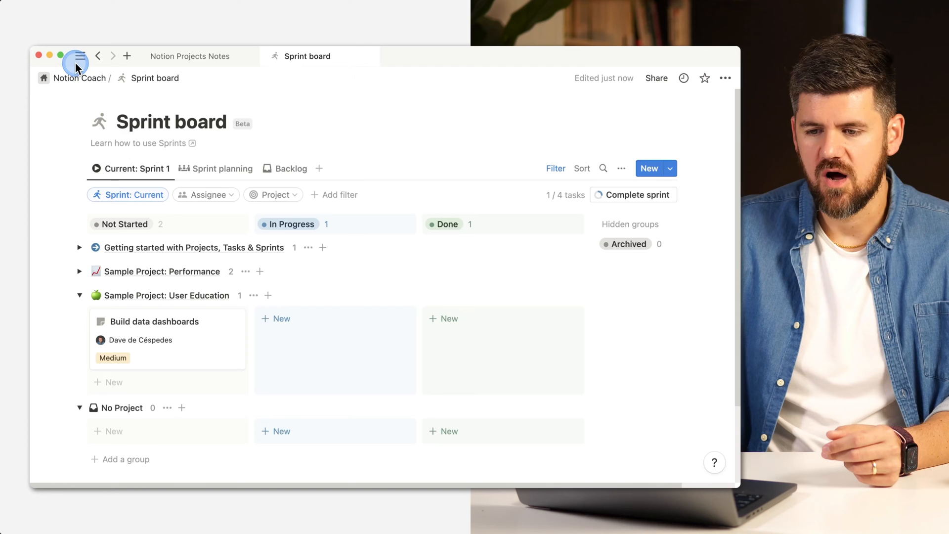
pyautogui.click(76, 56)
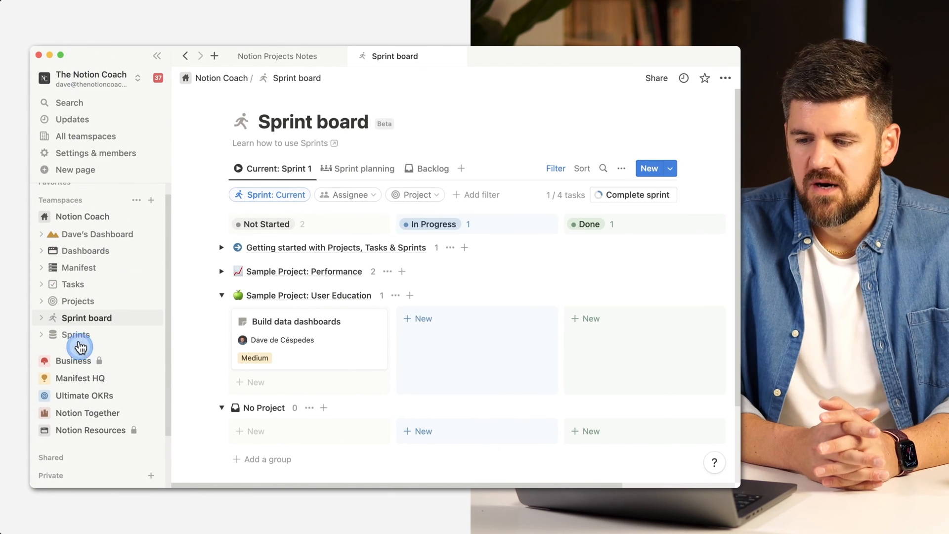
# Step: Open Sprints, preview Sprint 1 with two more properties shown, then close the peek
pyautogui.click(76, 334)
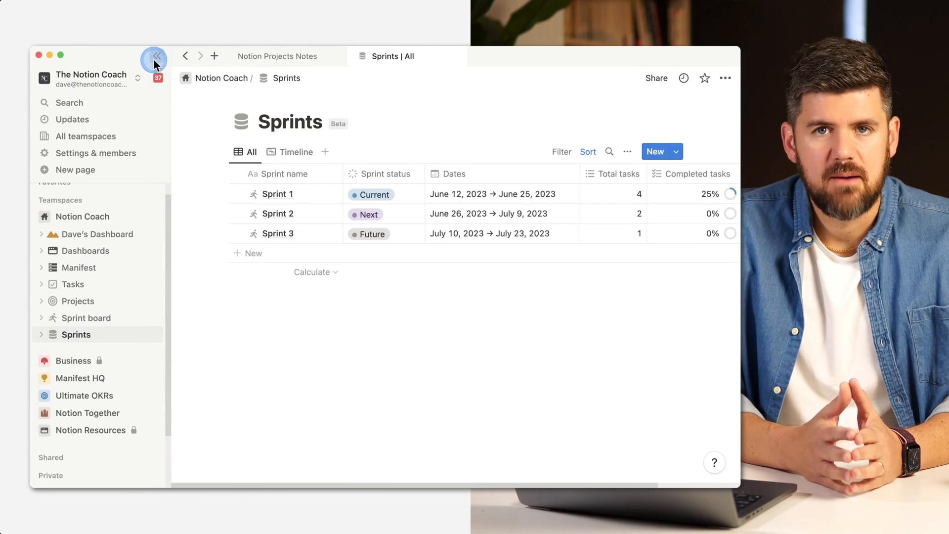
pyautogui.click(277, 194)
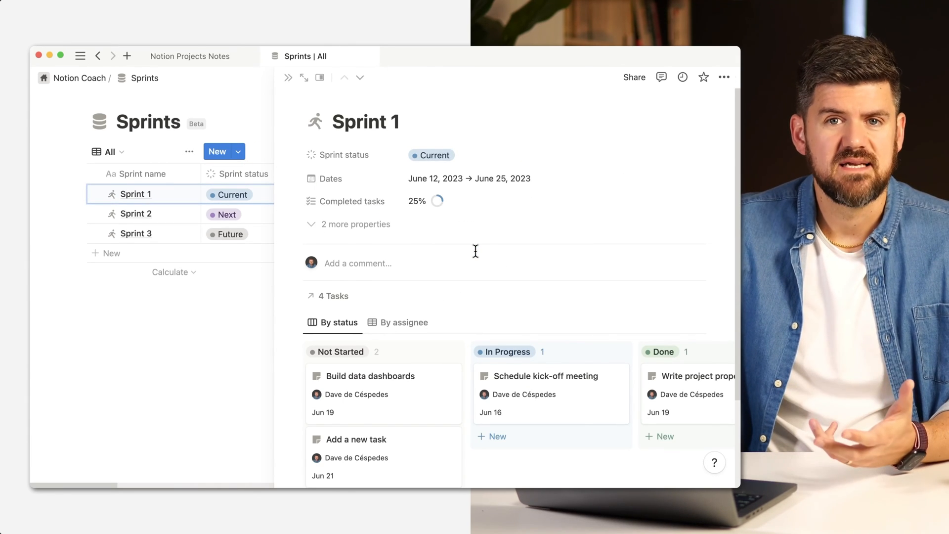
pyautogui.click(356, 224)
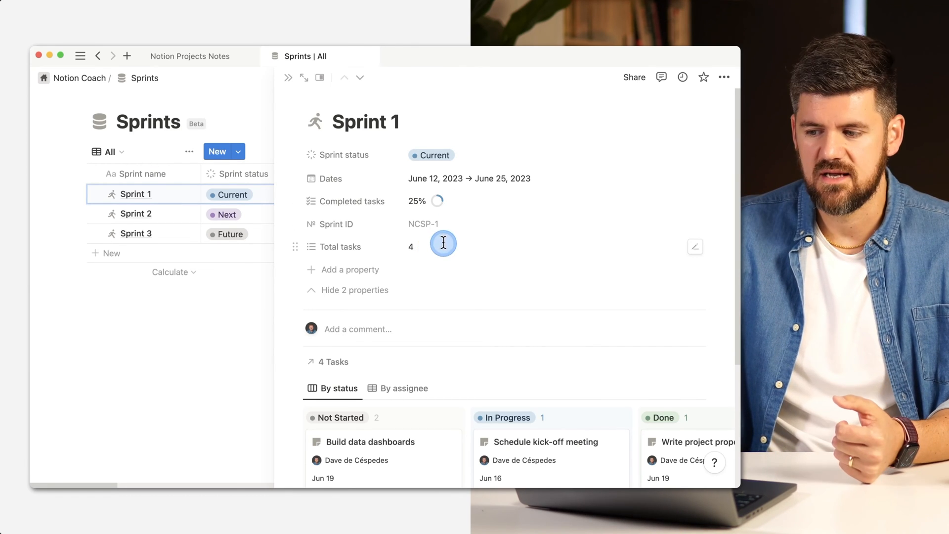
pyautogui.click(695, 246)
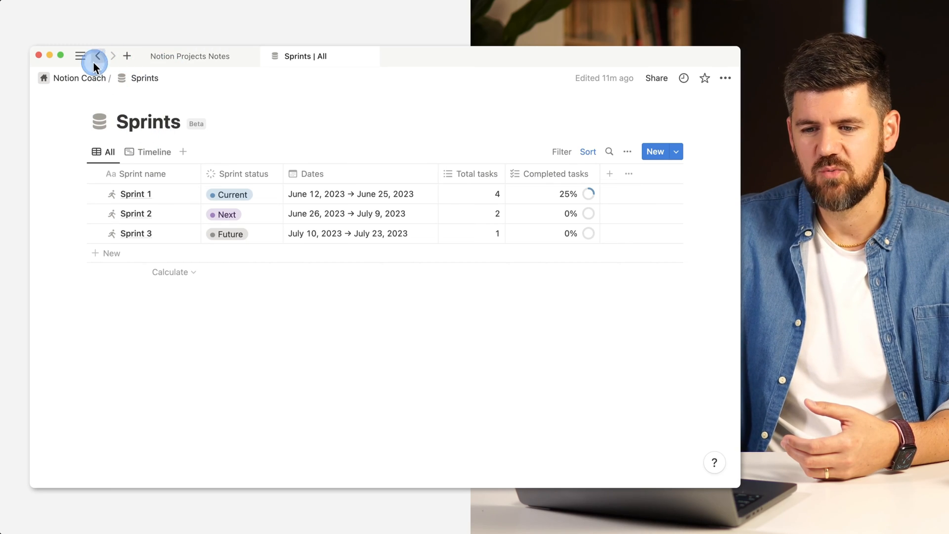
# Step: Complete Sprint 1 from the Sprint board, moving its incomplete tasks to the next sprint
pyautogui.click(98, 56)
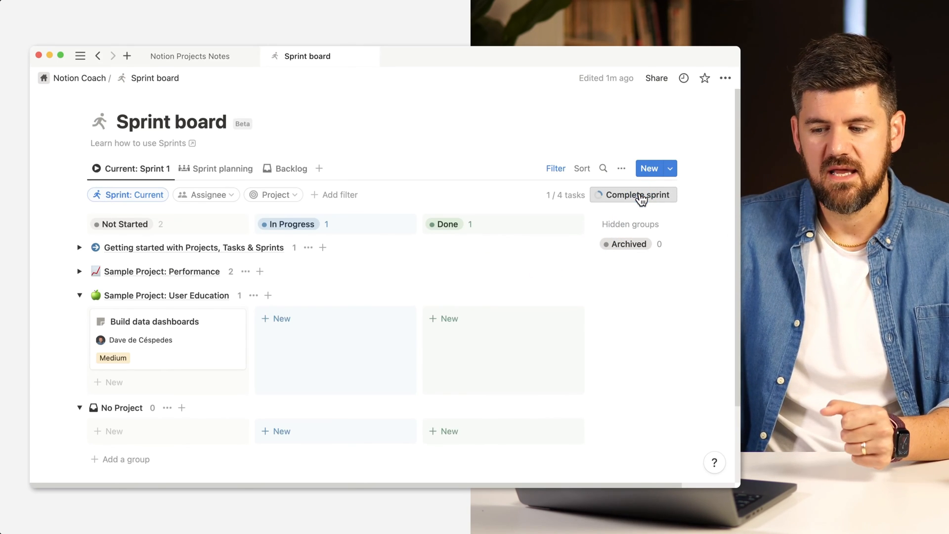
pyautogui.click(633, 195)
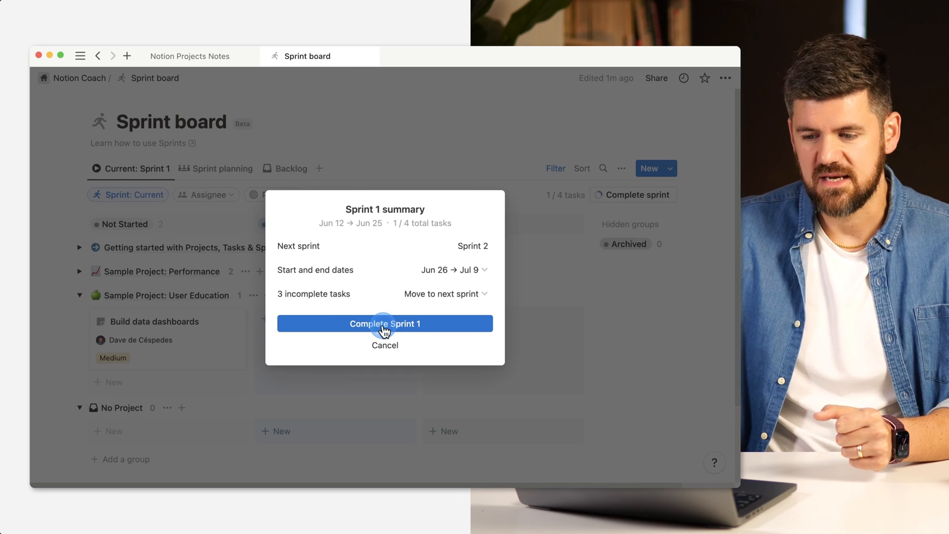
pyautogui.moveTo(456, 310)
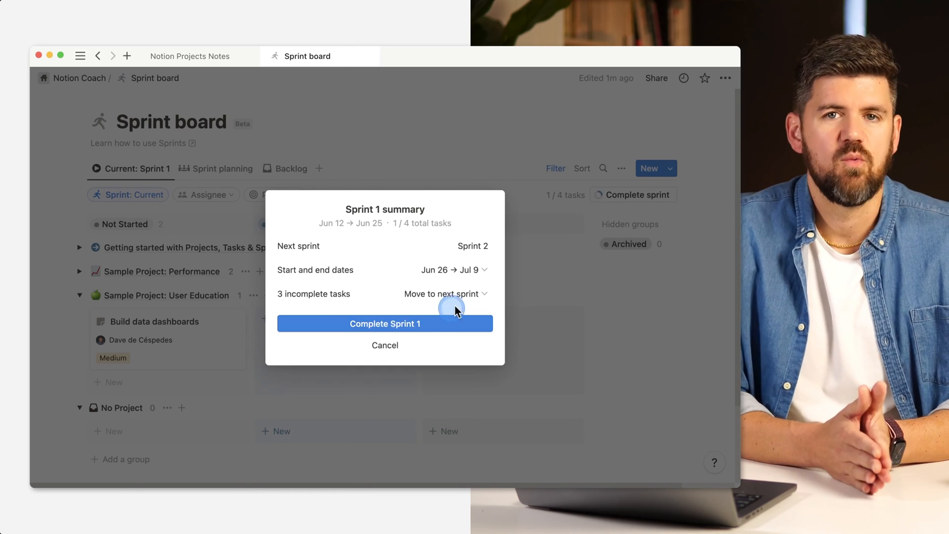
pyautogui.click(385, 323)
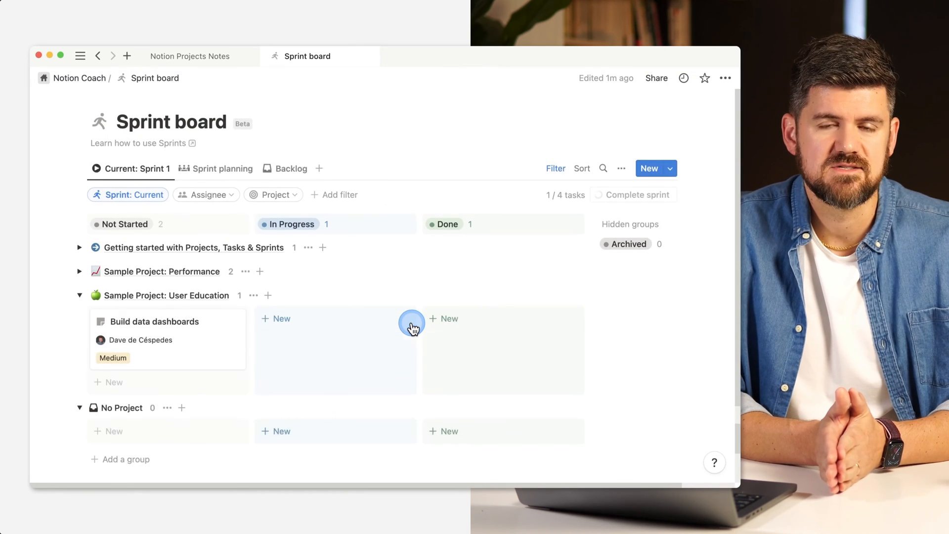